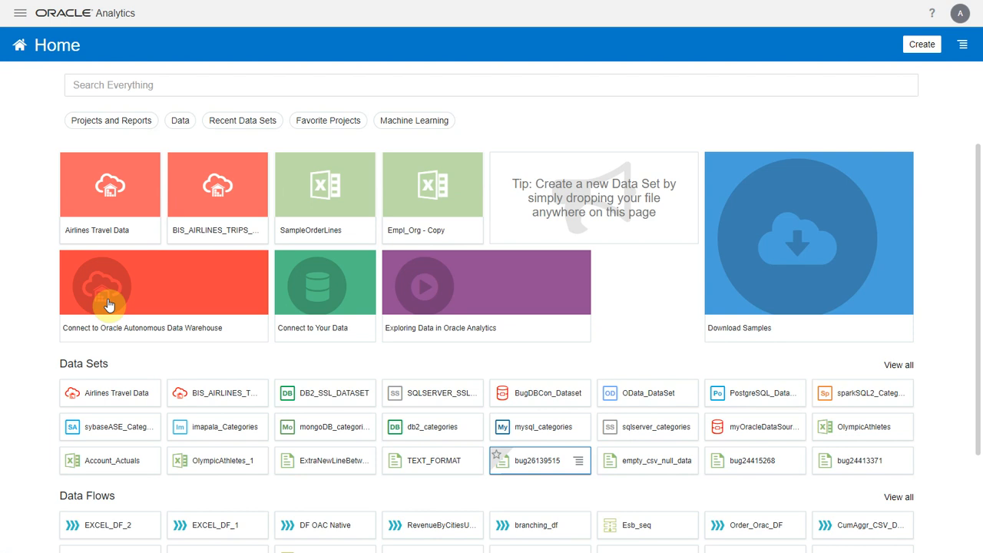
mouse_move(151, 233)
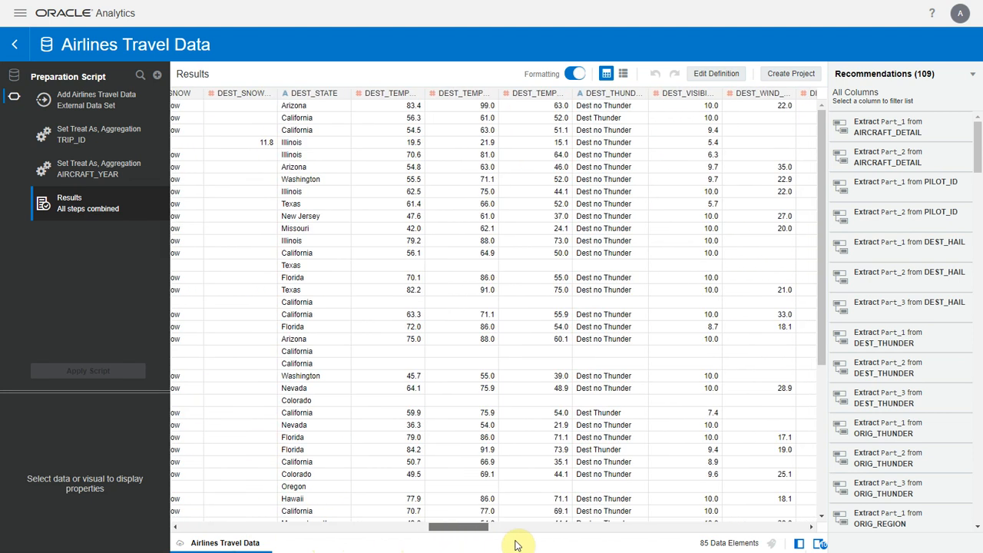
Start Register ML Model from the Home page options to list registrable database models.
scroll("right", 3)
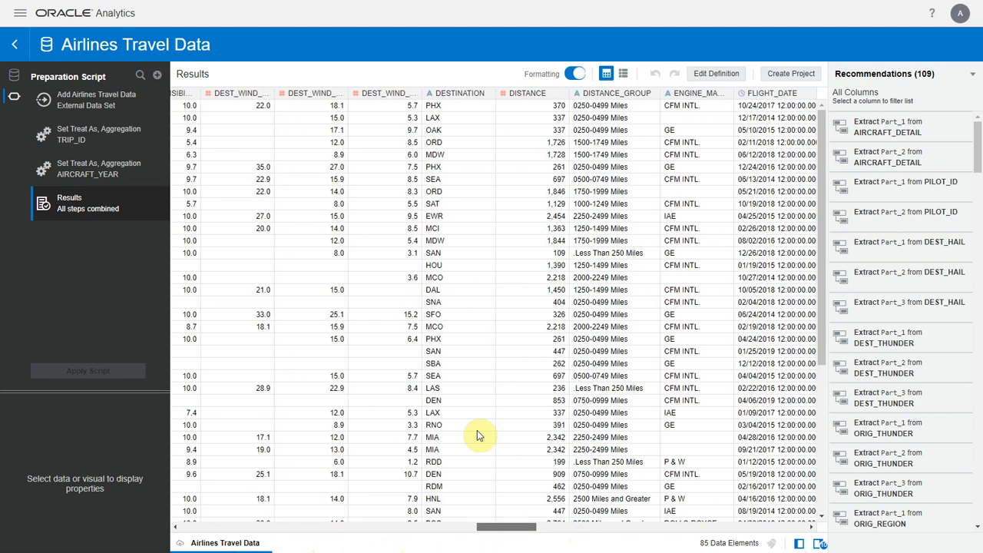
mouse_move(449, 406)
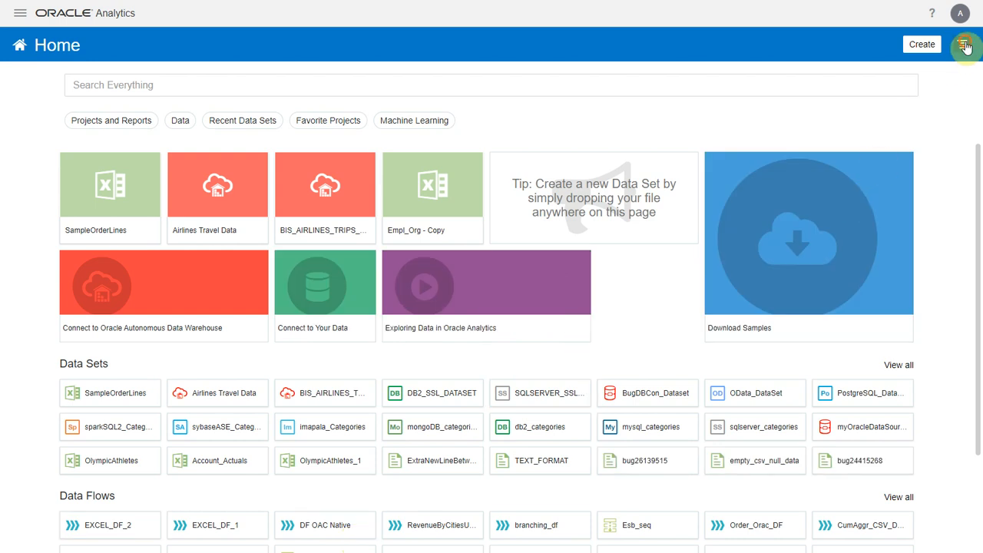
left_click(962, 43)
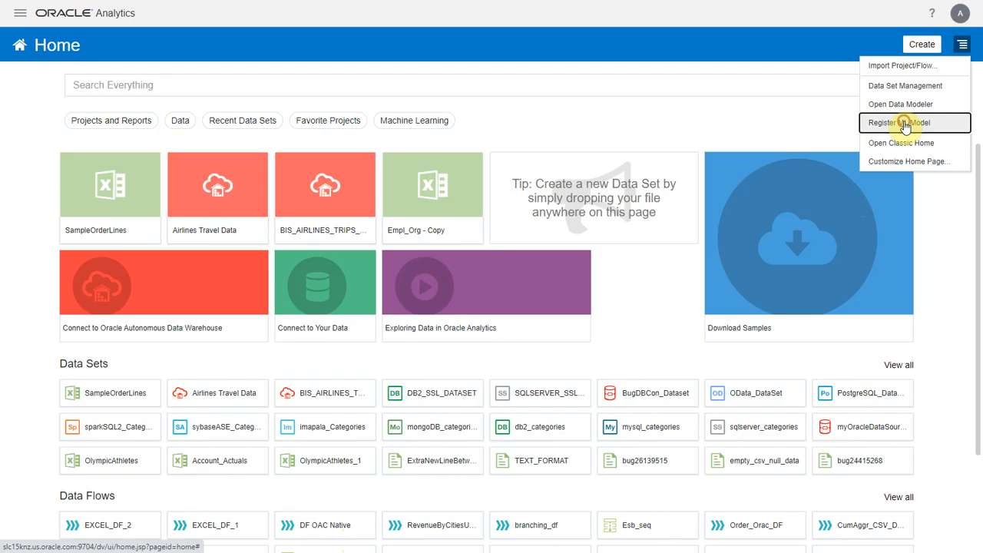
left_click(898, 123)
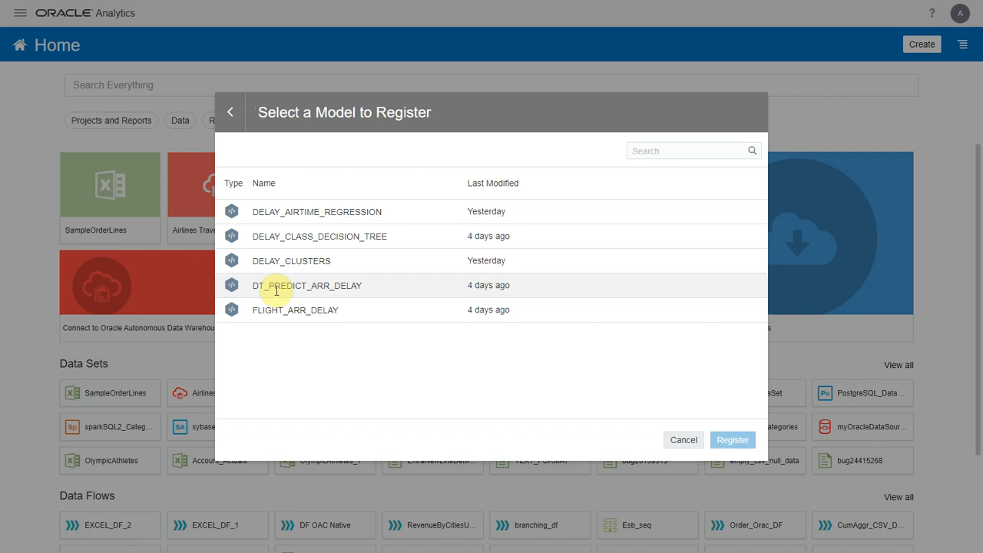
Choose DELAY_CLASS_DECISION_TREE and review its Model Info, Output Columns and Parameters.
left_click(320, 236)
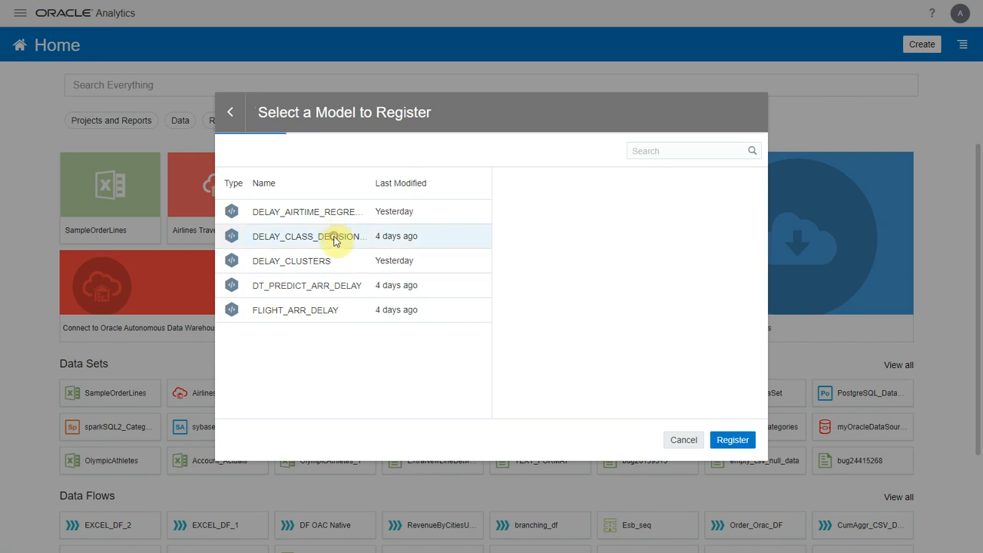
left_click(309, 237)
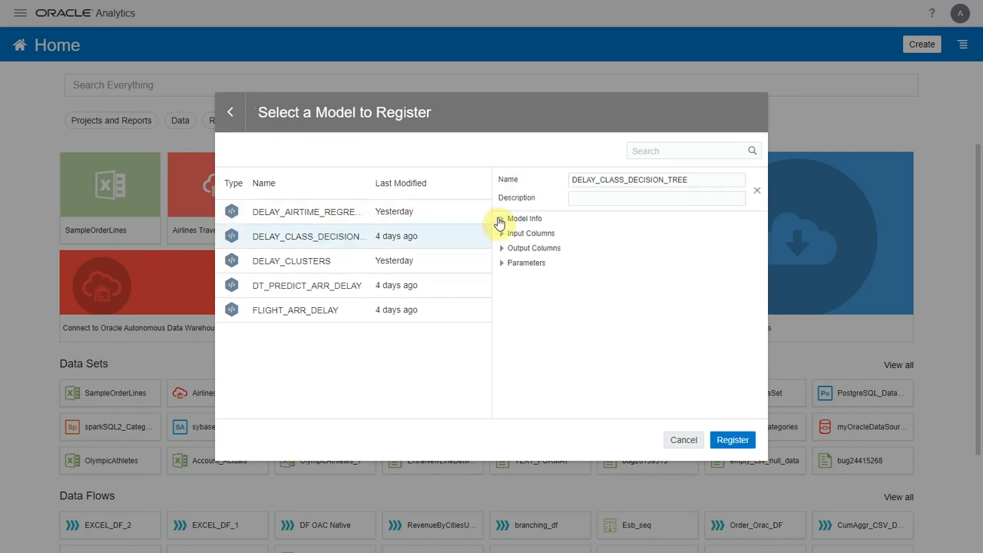
left_click(526, 218)
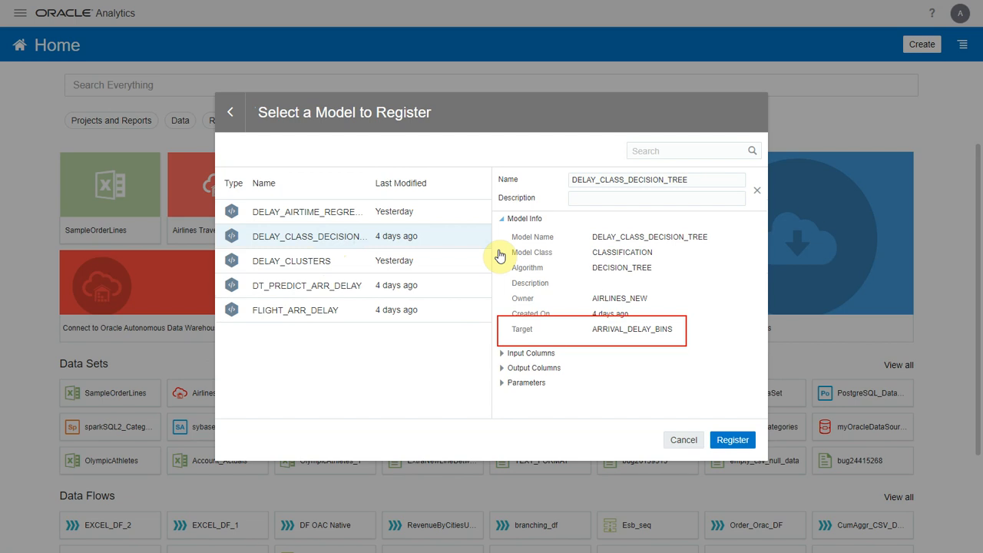
left_click(502, 341)
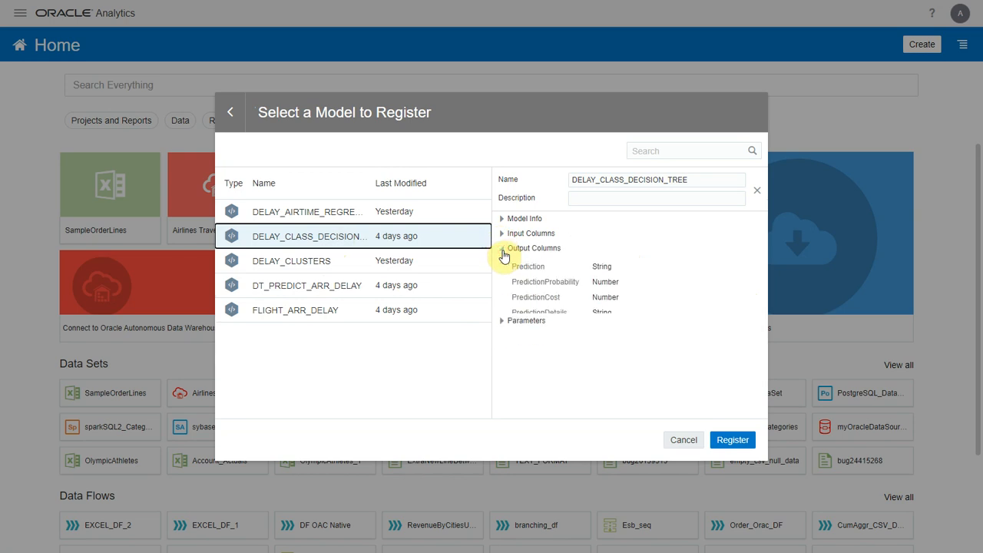
left_click(526, 262)
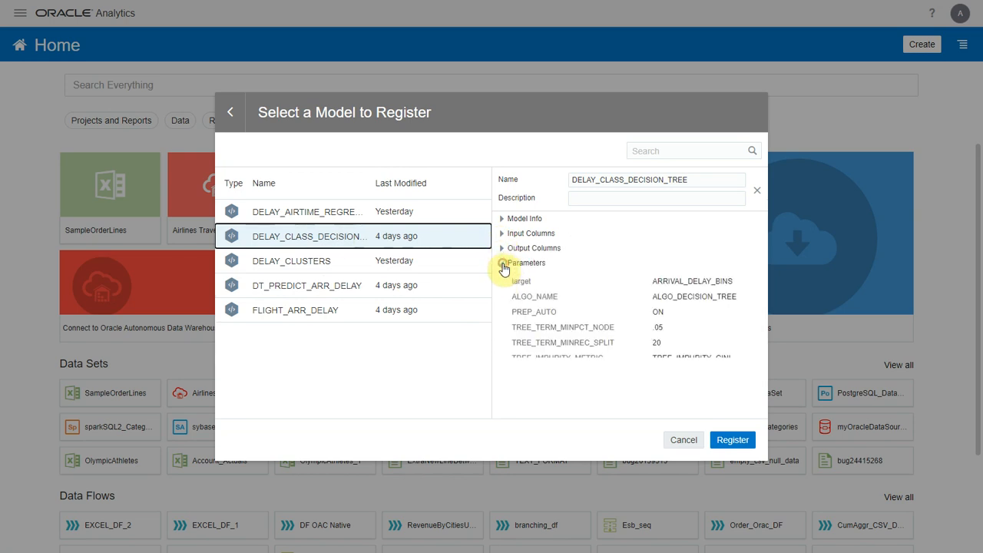
scroll("down", 3)
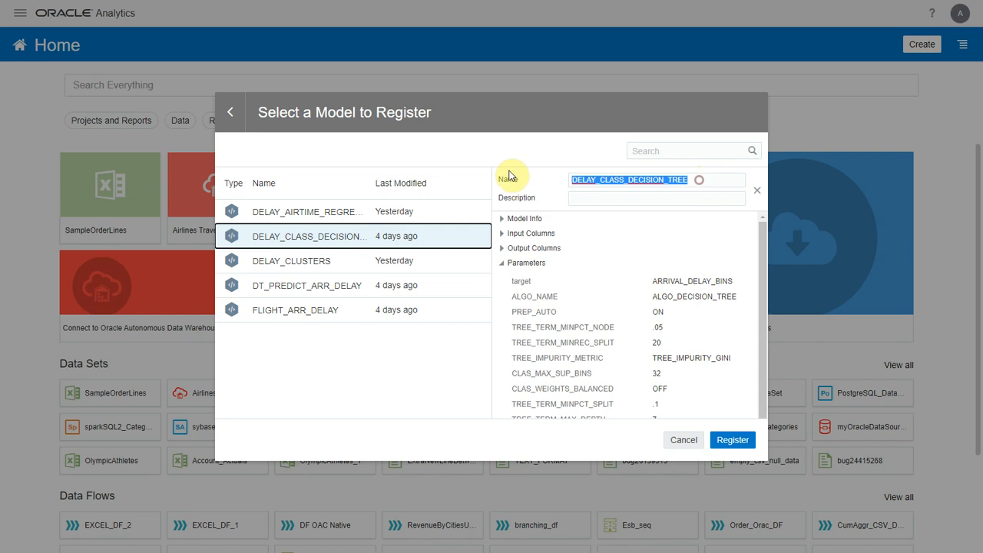
Register the model as Delay Class DT, described 'Predict Delay Class using Decision Tree'.
type("Pre")
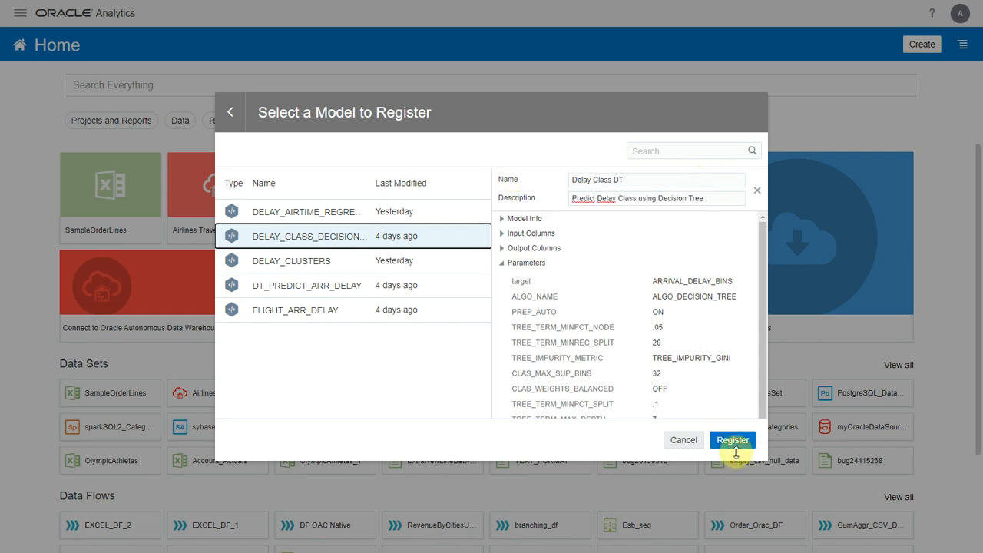
left_click(731, 440)
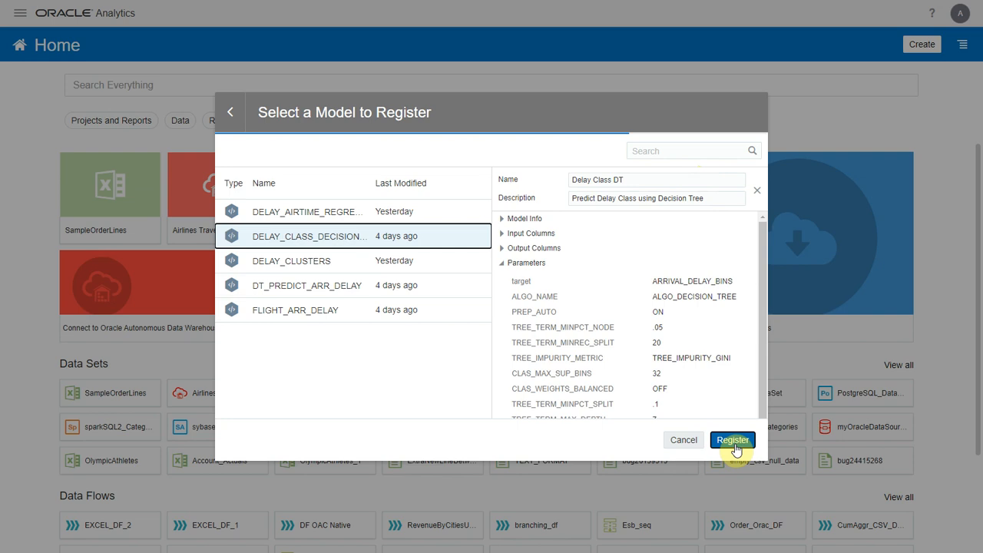
left_click(731, 439)
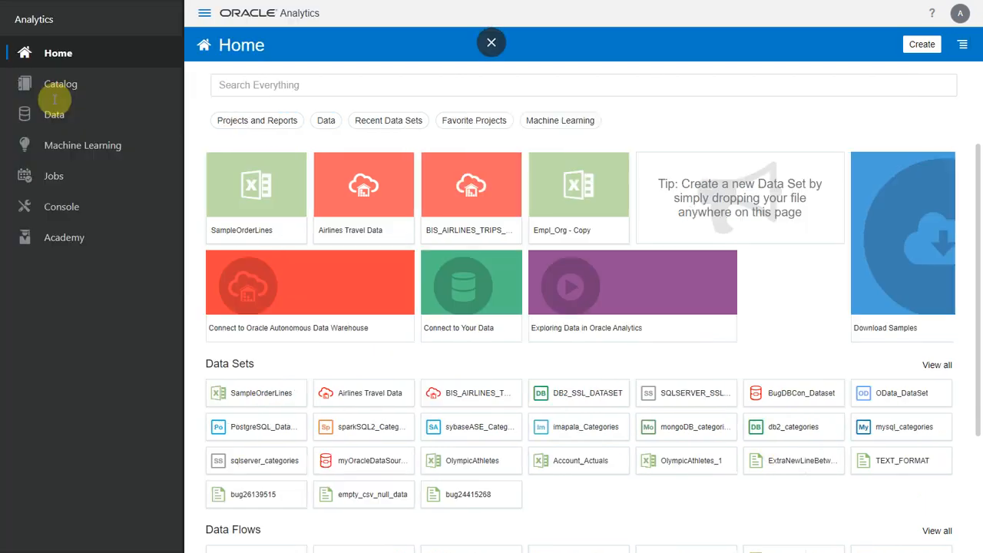
On the Machine Learning page, inspect Delay Class DT's general, quality and details properties, then close.
left_click(83, 145)
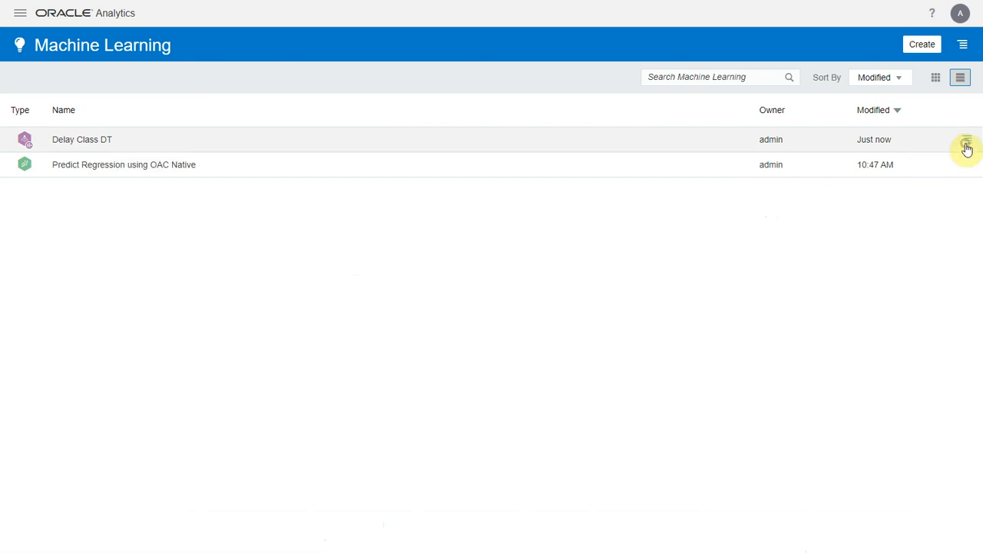
left_click(966, 143)
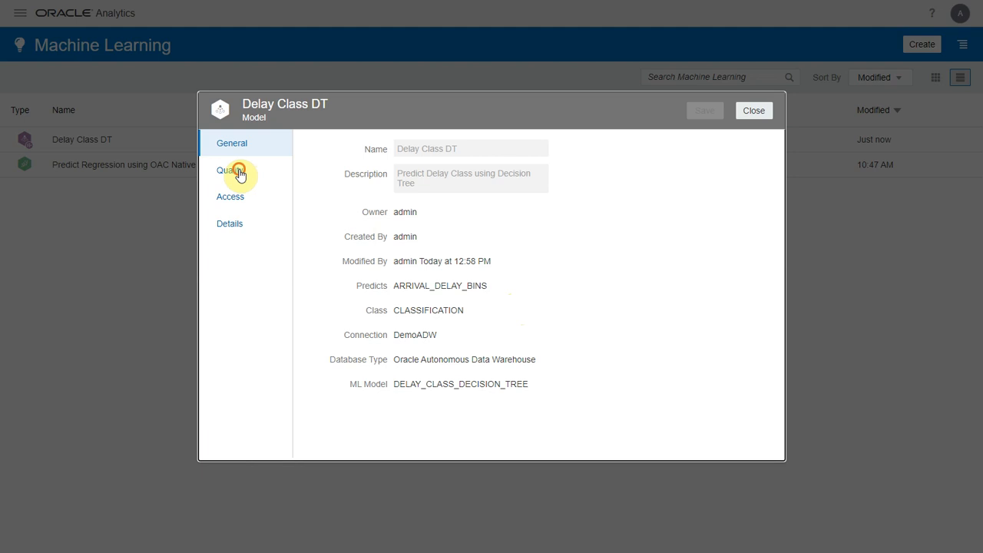
left_click(231, 197)
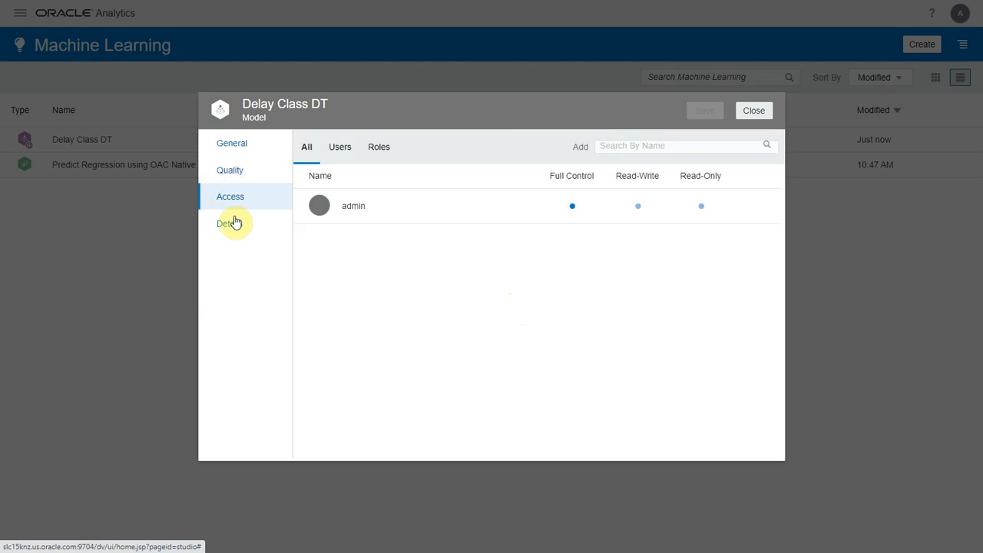
left_click(229, 222)
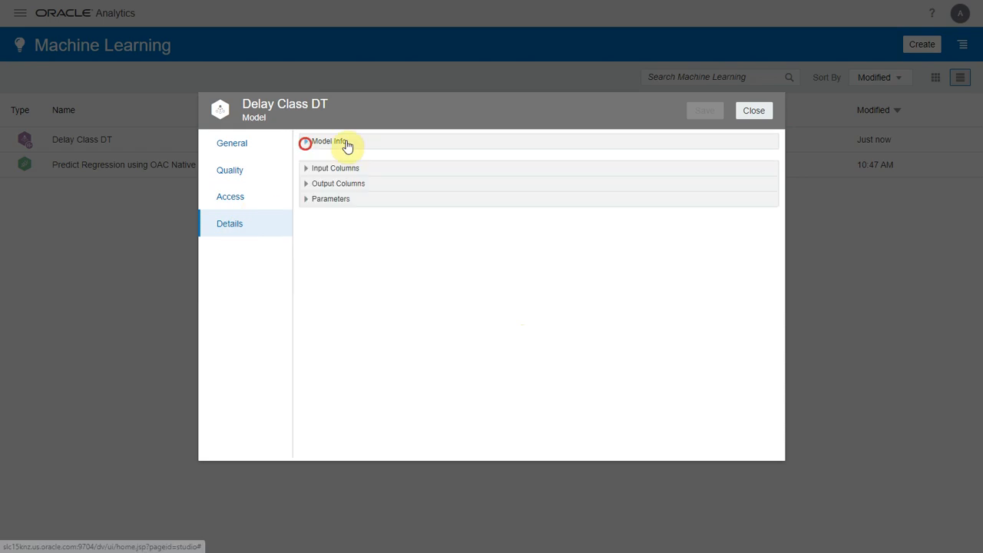
left_click(753, 110)
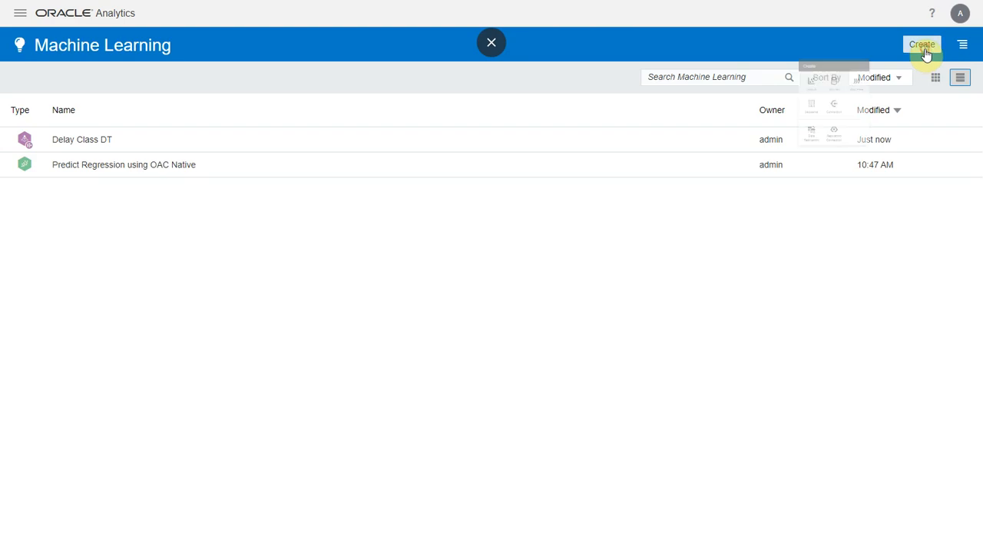
Create a new data flow starting from the Airlines Travel Data data set.
left_click(922, 43)
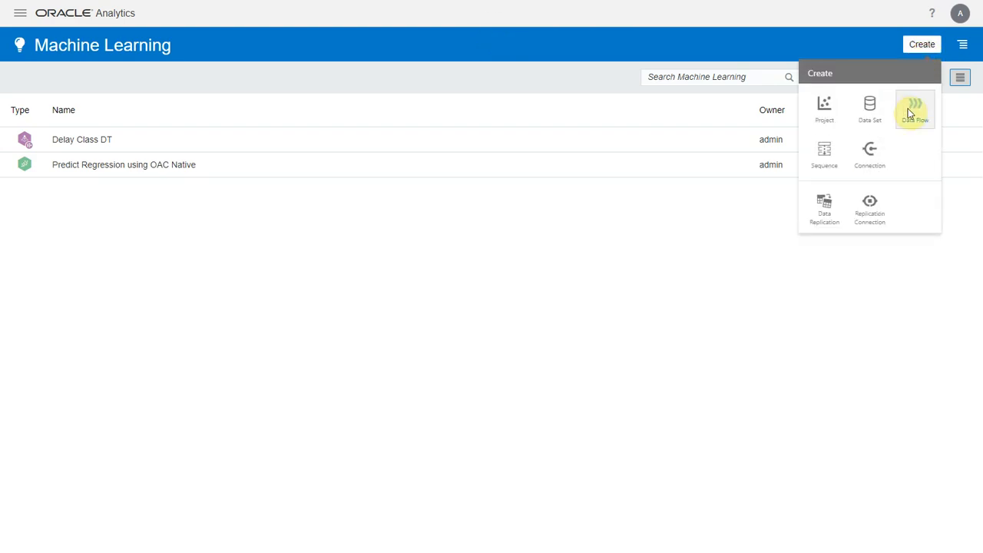
mouse_move(914, 109)
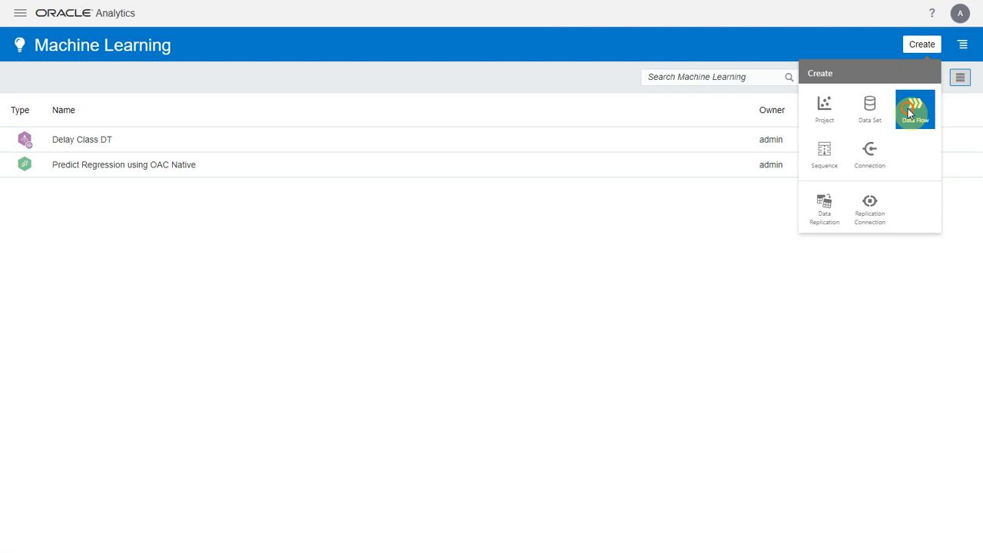
left_click(914, 109)
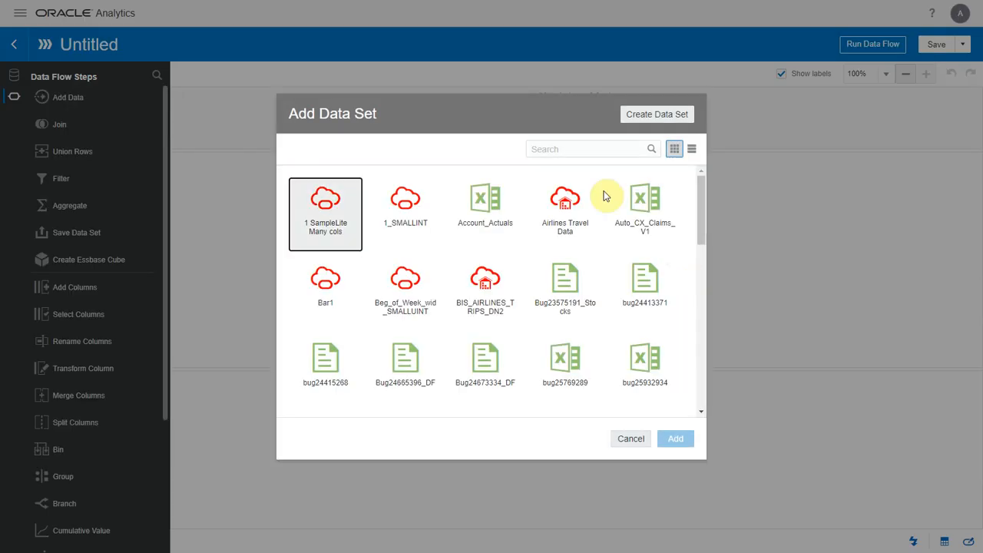
left_click(565, 207)
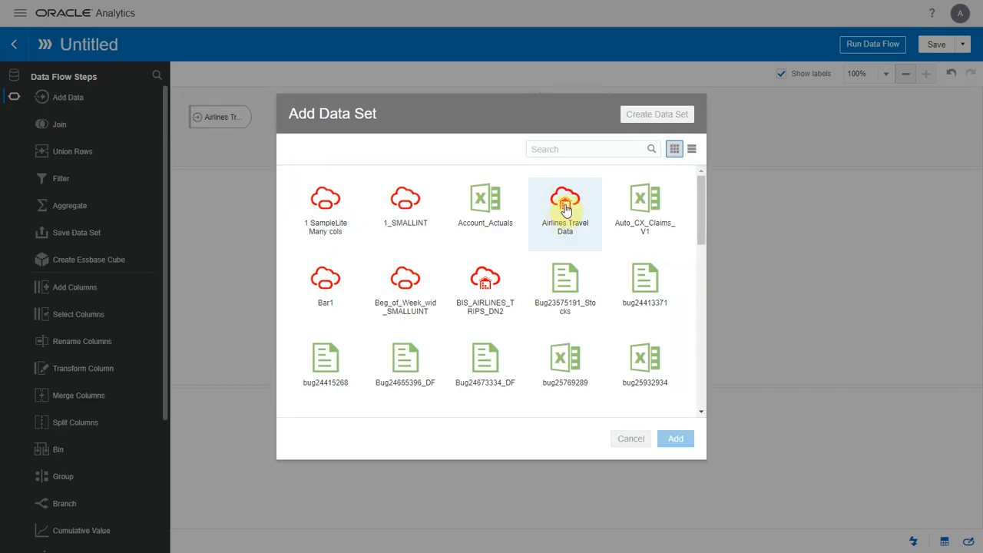
left_click(674, 438)
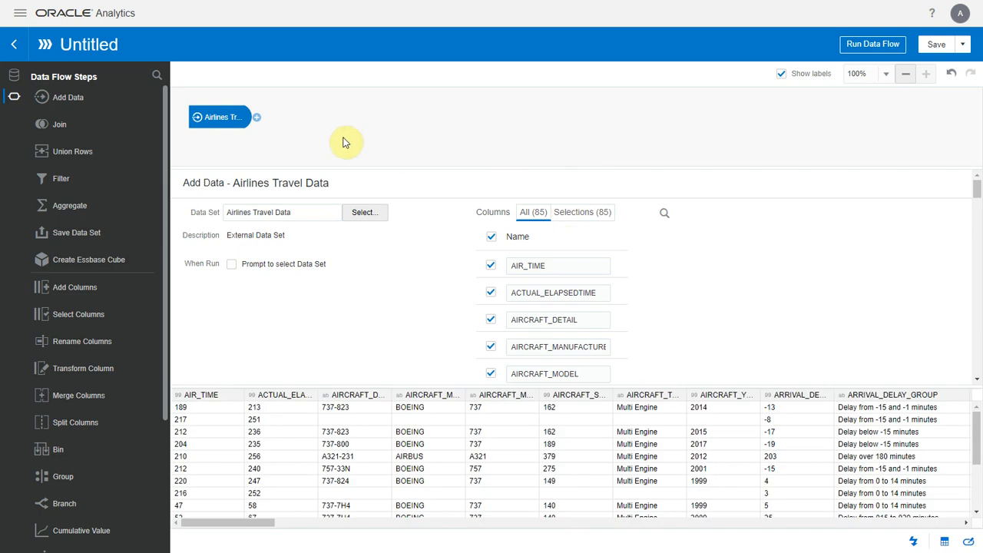
Add an Apply Model step using the Delay Class DT model after the source.
left_click(258, 117)
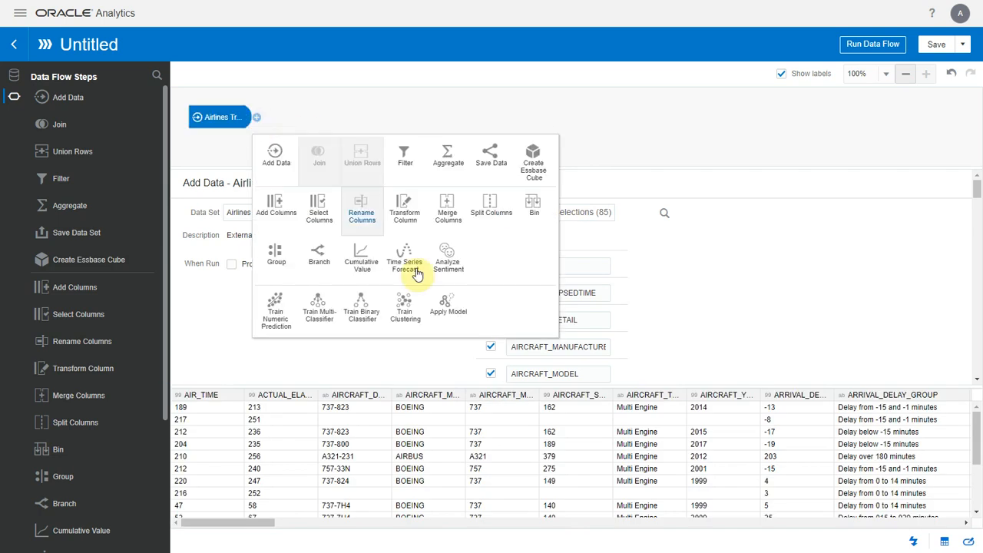
left_click(449, 307)
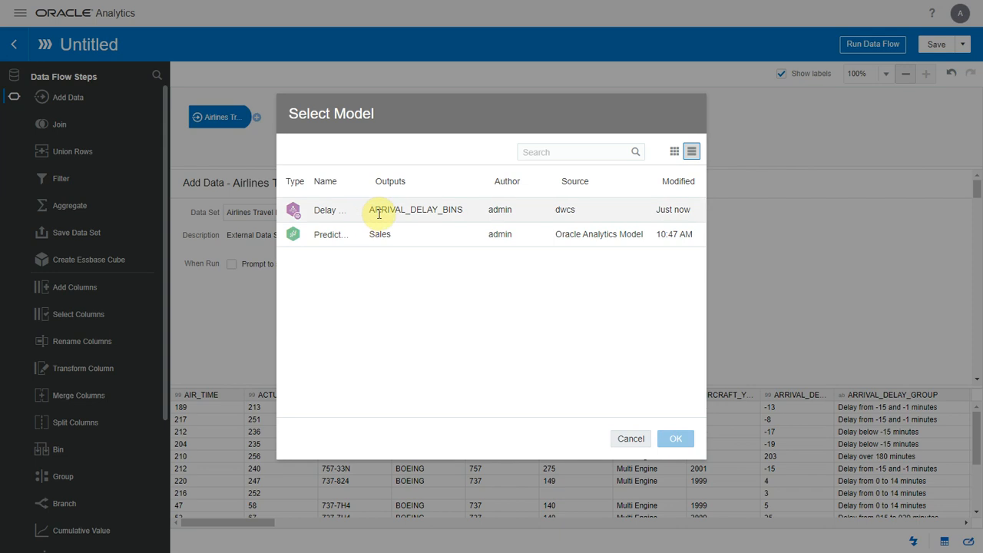
mouse_move(325, 209)
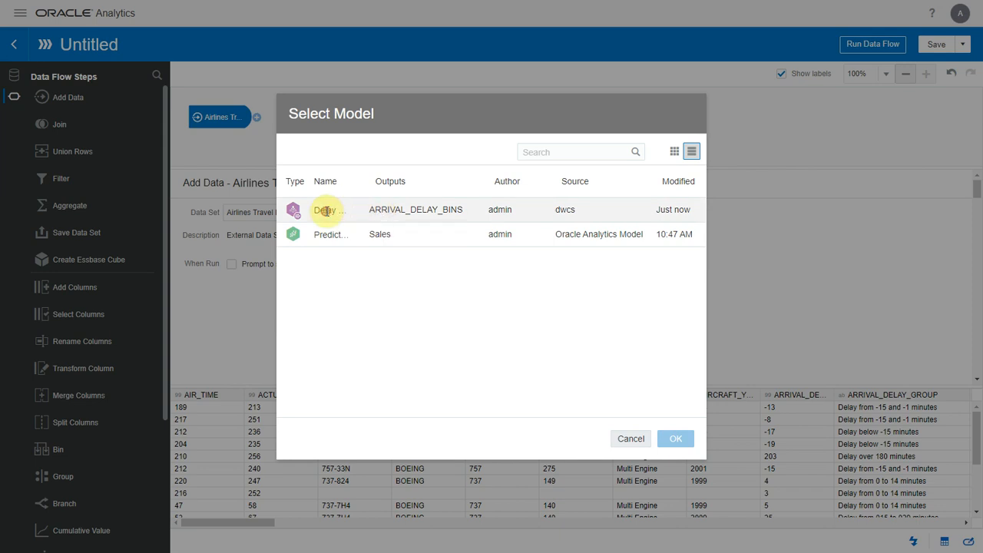
left_click(675, 438)
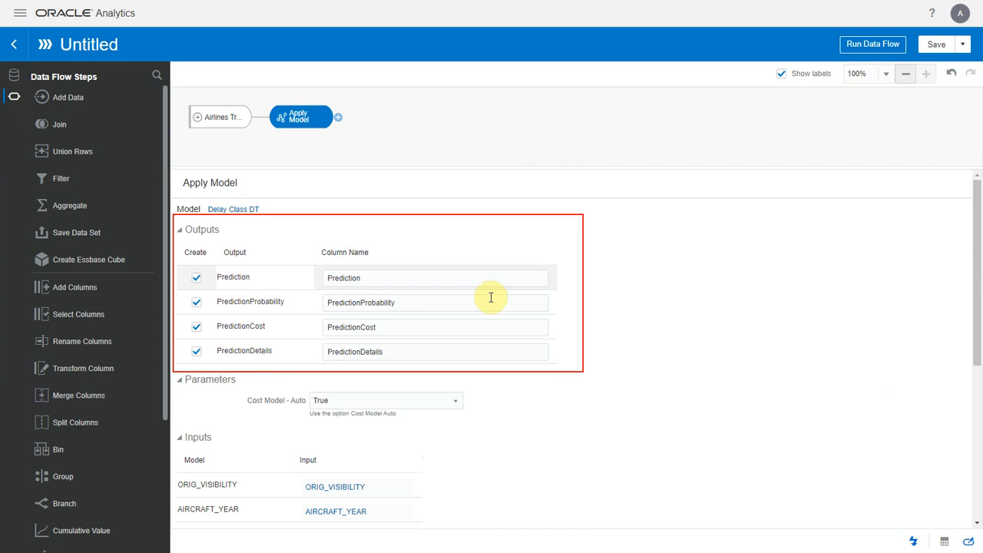
mouse_move(664, 318)
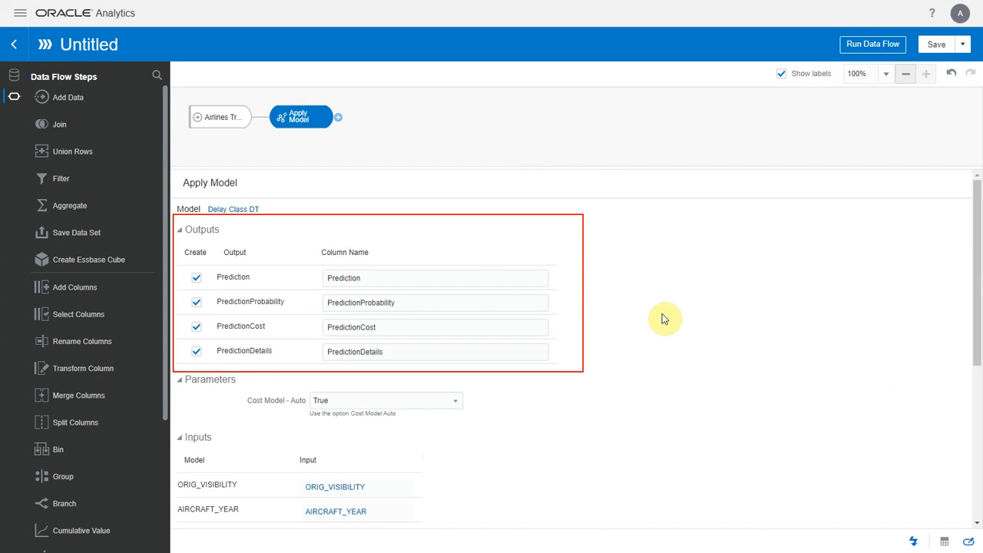
Review the Apply Model outputs and input mappings, then offer the next flow steps.
scroll("down", 3)
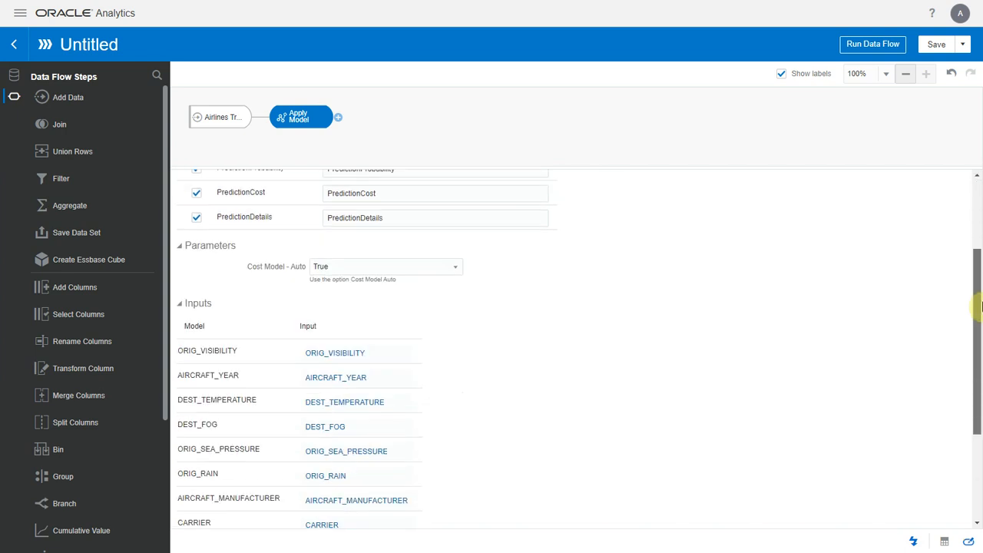
scroll("down", 3)
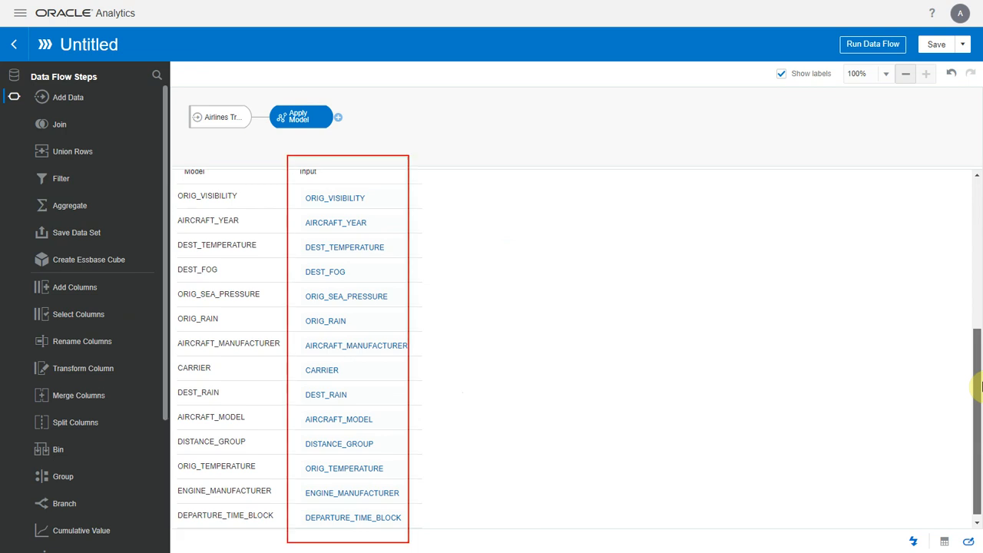
left_click(344, 241)
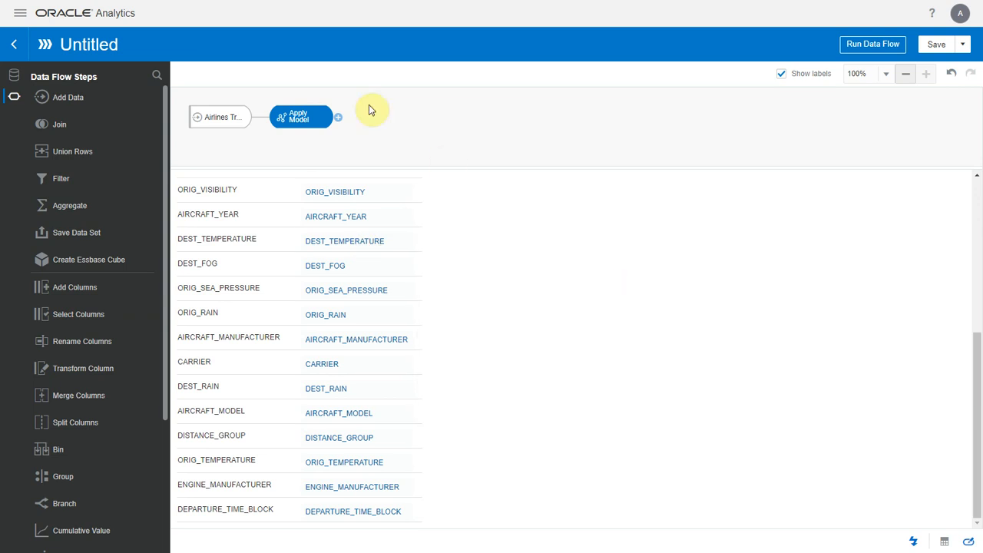
left_click(337, 117)
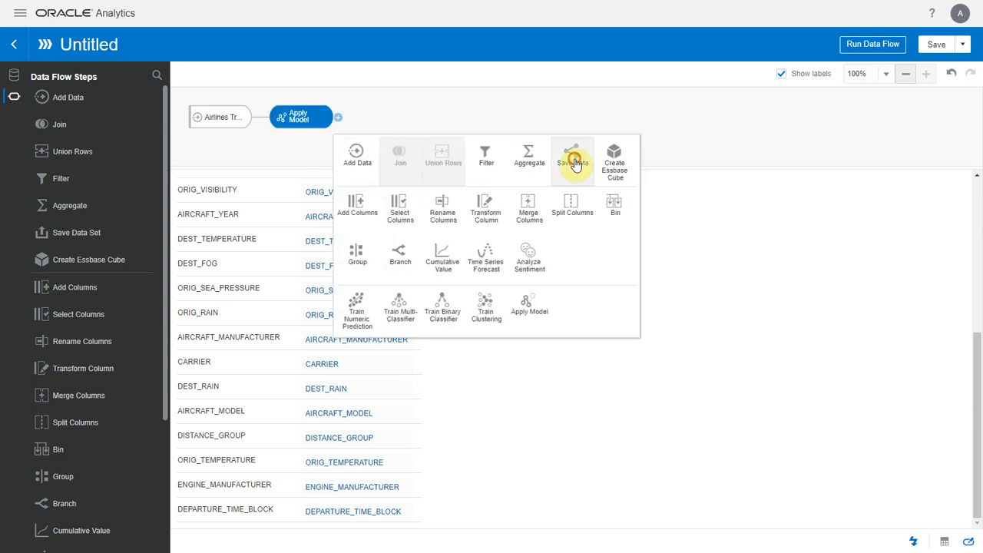
Add a Save Data step storing Predict Delay Class in table PRED_DELAY_CLASS with prediction columns.
left_click(573, 157)
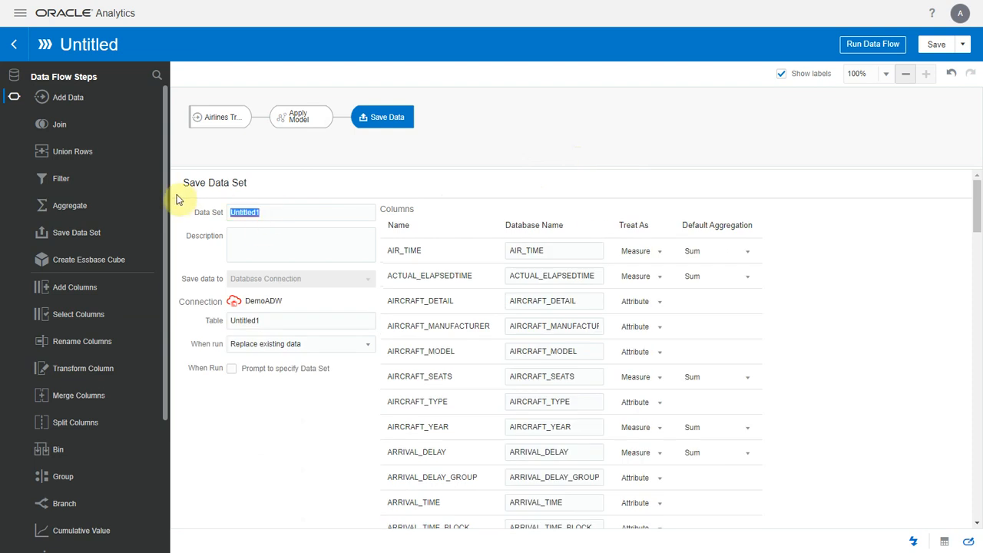
type("Predict Delay Class")
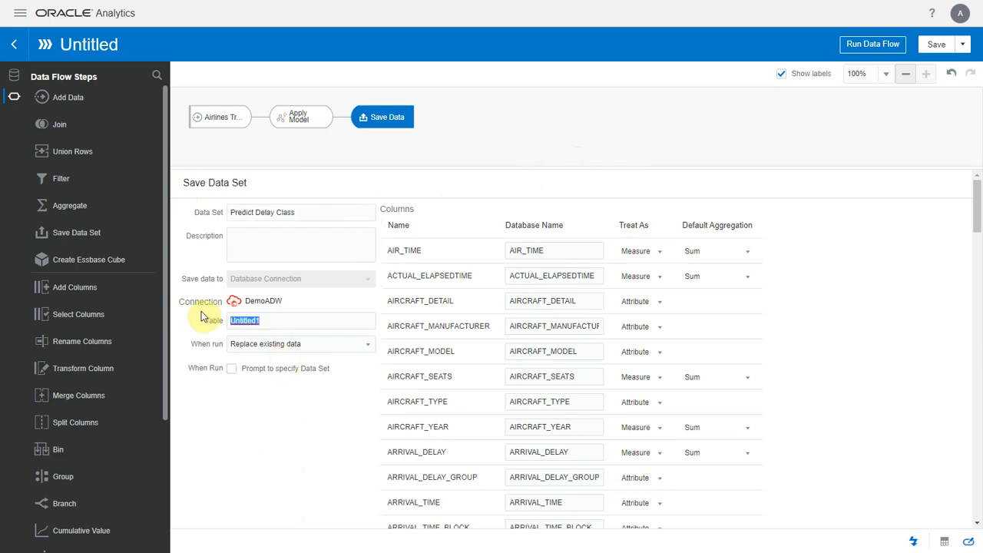
type("PRED_DELAY_CLASS")
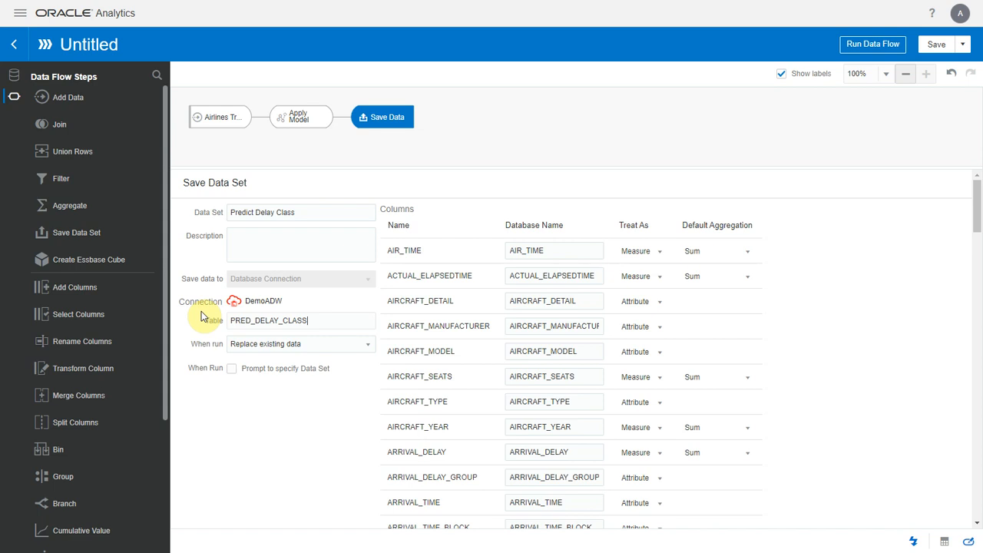
mouse_move(935, 227)
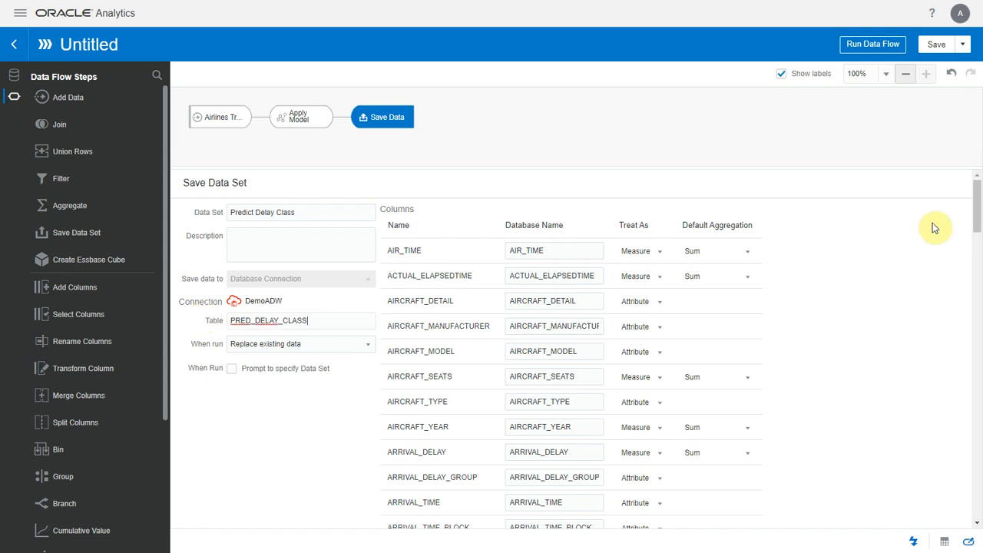
scroll("down", 3)
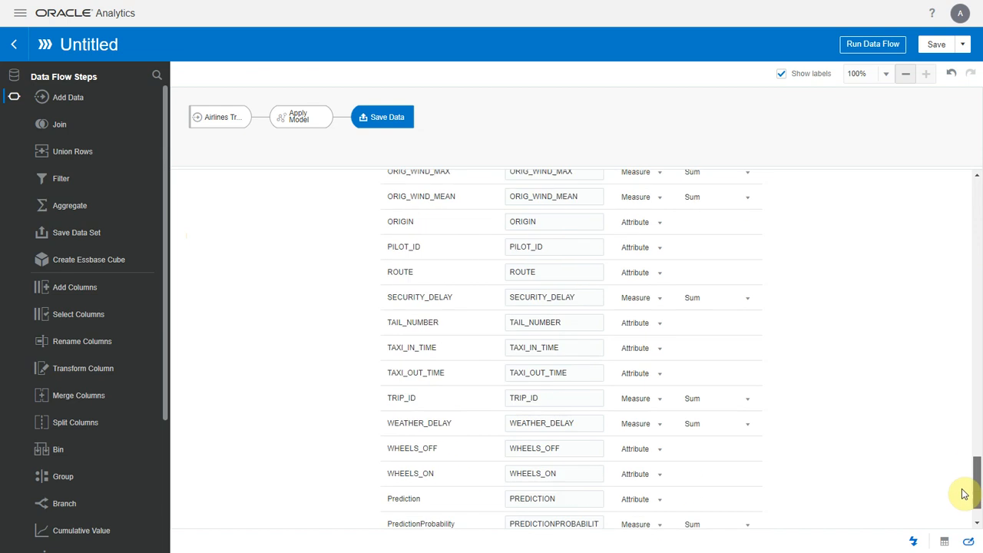
scroll("down", 3)
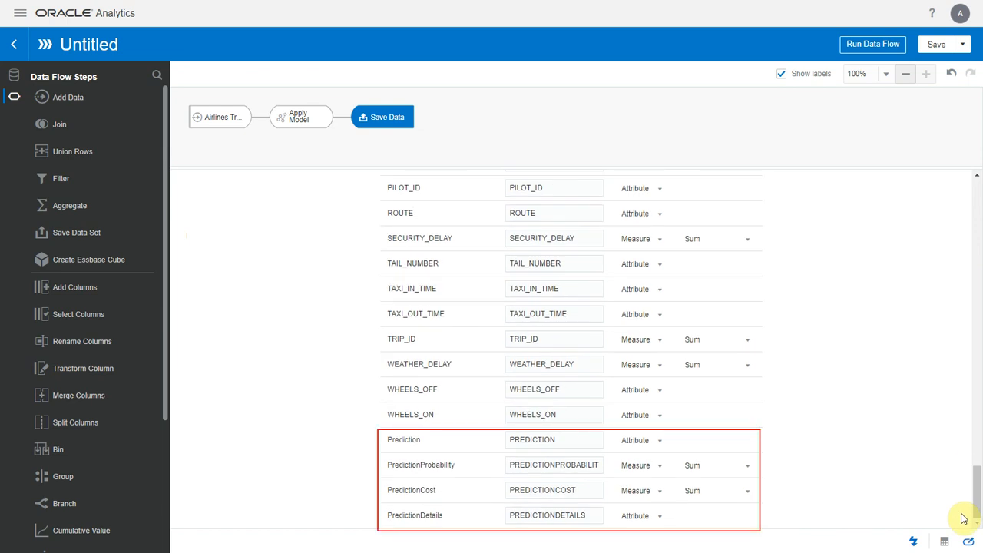
mouse_move(768, 489)
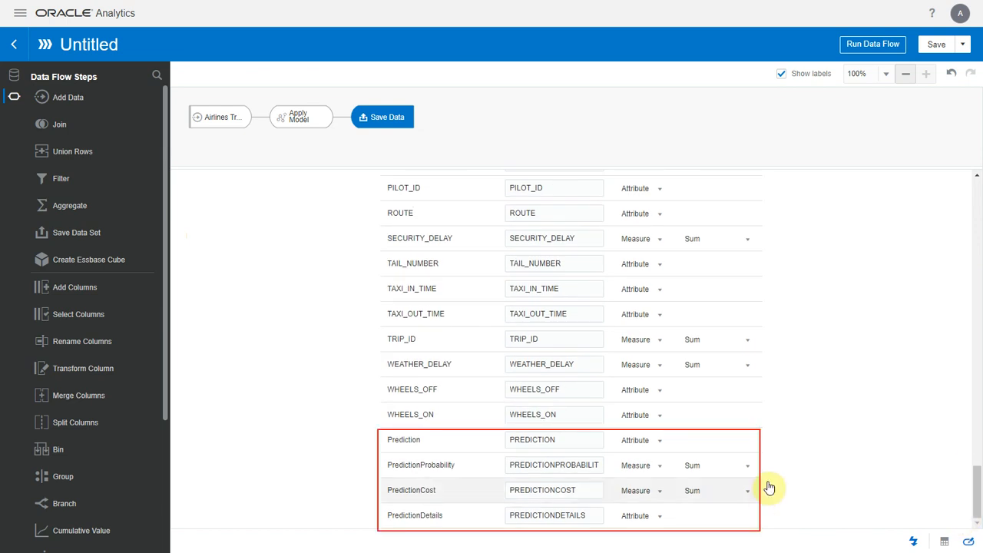
Save the data flow as DF Predict Delay and run it to produce the dataset.
left_click(937, 43)
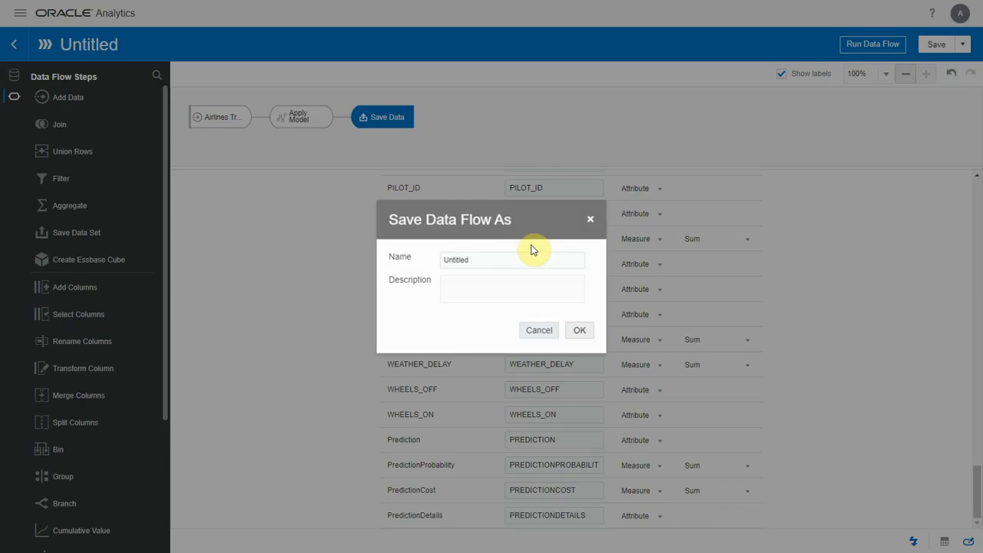
type("DF Predict Delay")
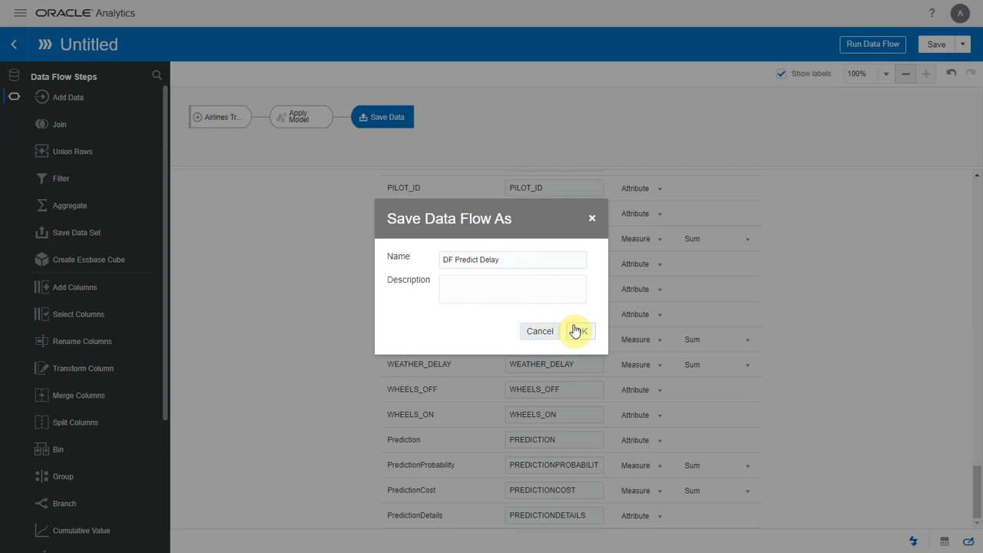
left_click(576, 330)
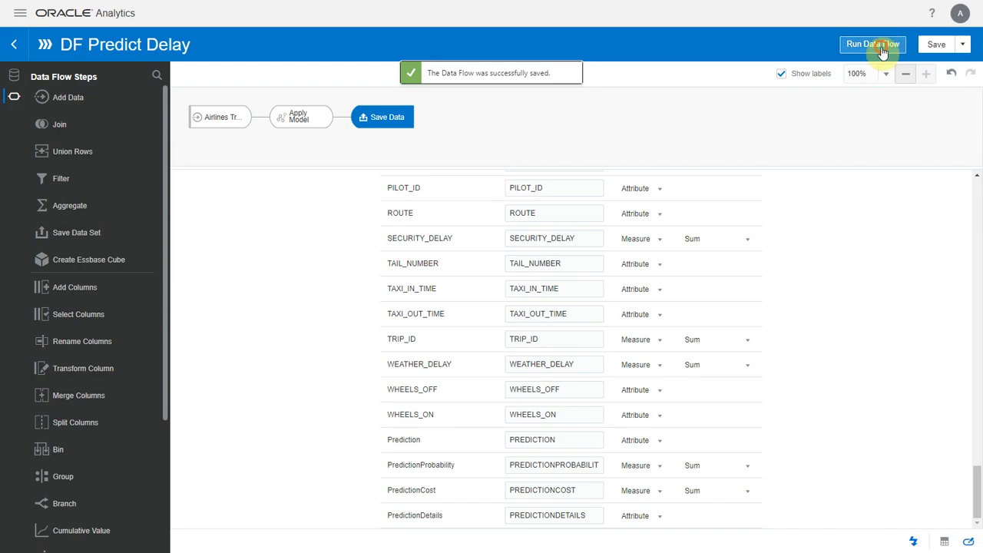
left_click(872, 43)
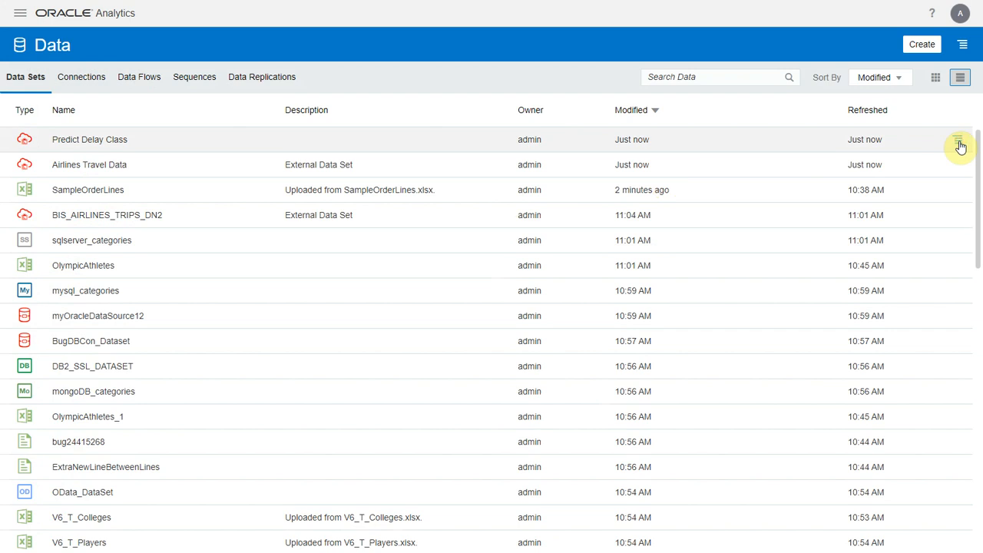
Create a workbook on Predict Delay Class charting FLIGHTS by Prediction.
left_click(958, 138)
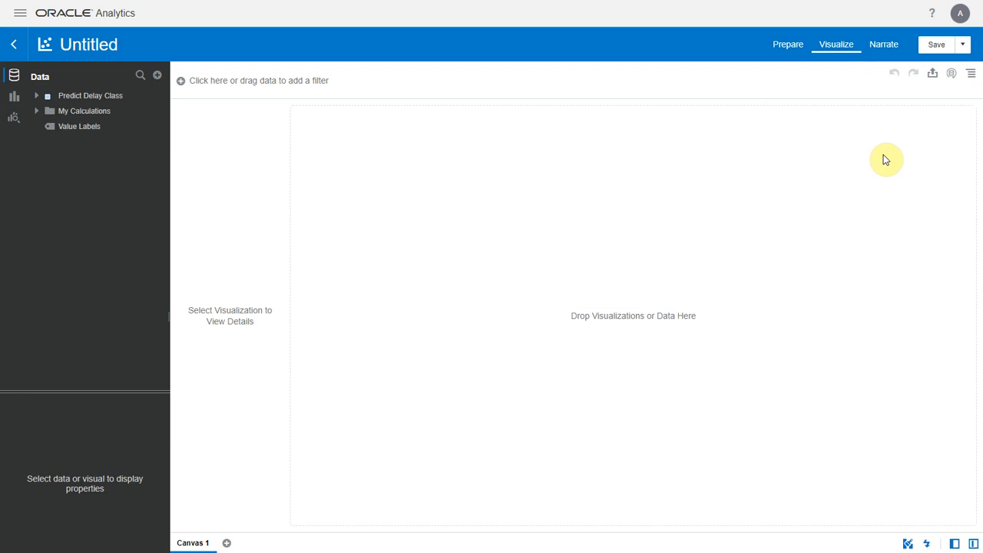
left_click(89, 96)
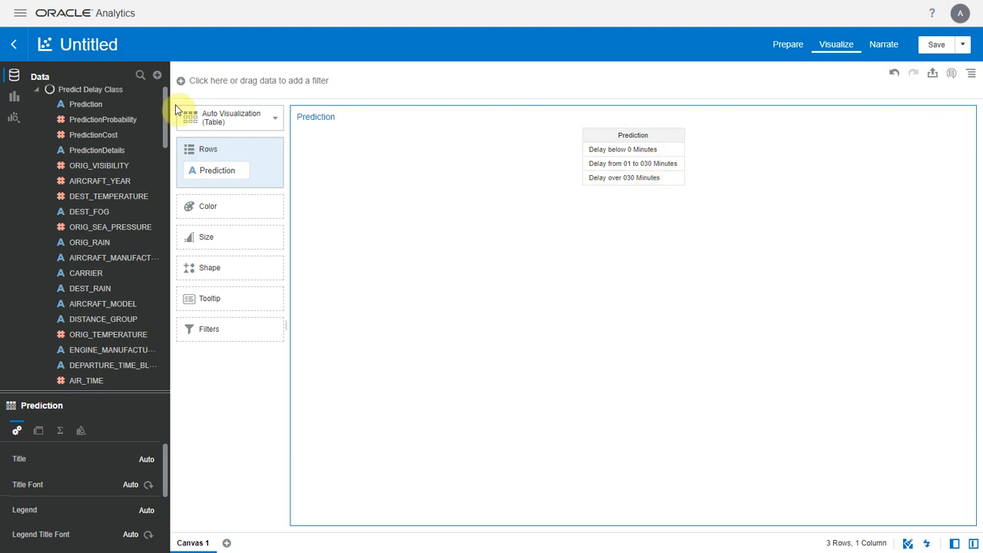
scroll("down", 3)
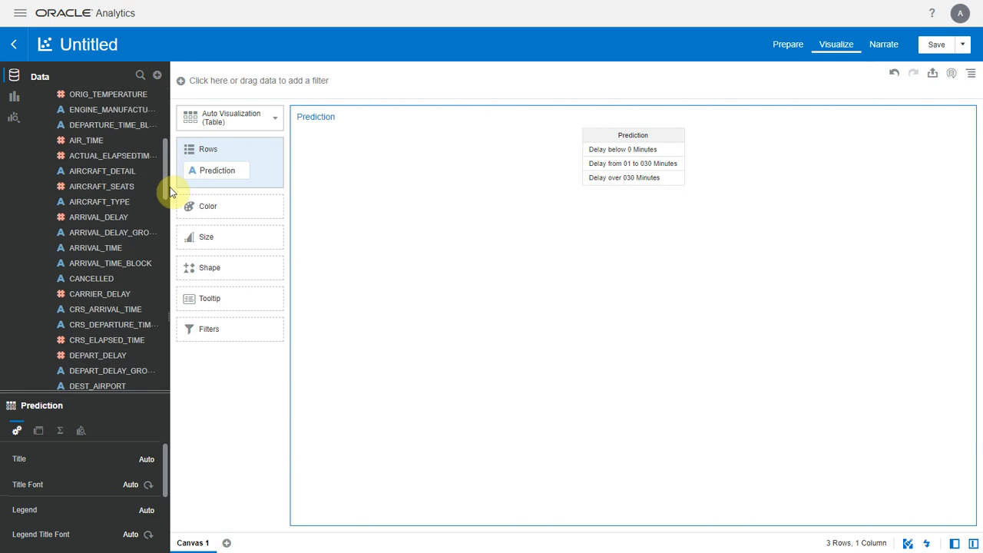
scroll("down", 3)
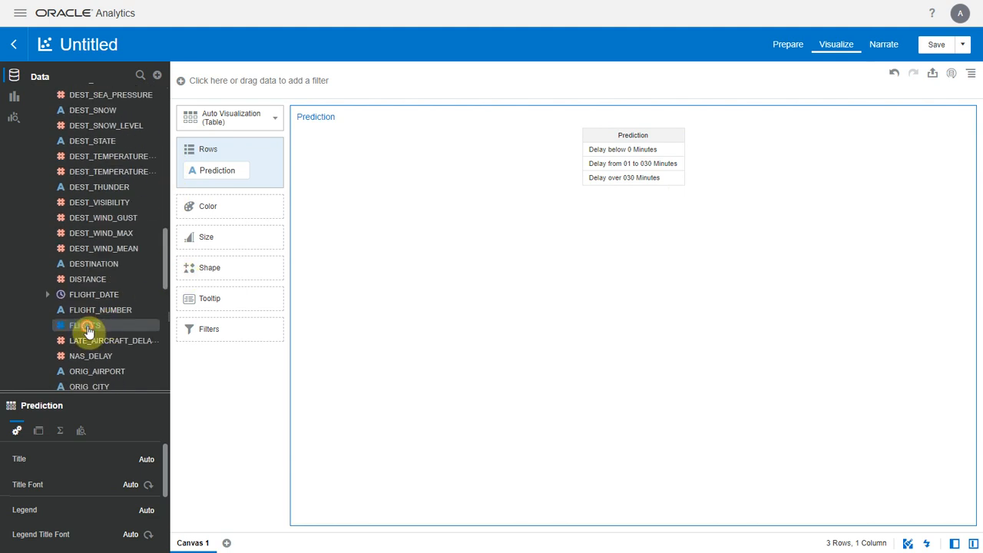
double_click(86, 325)
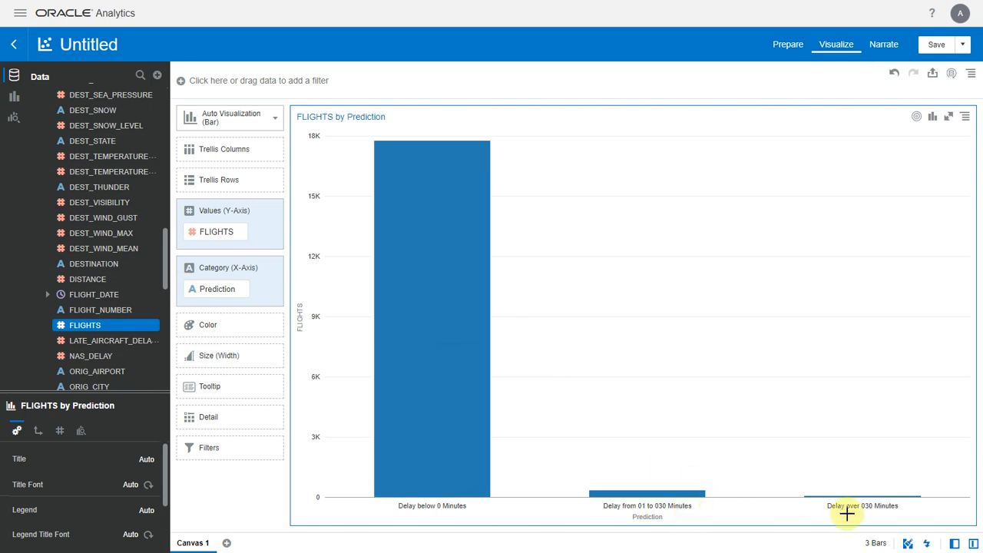
mouse_move(332, 415)
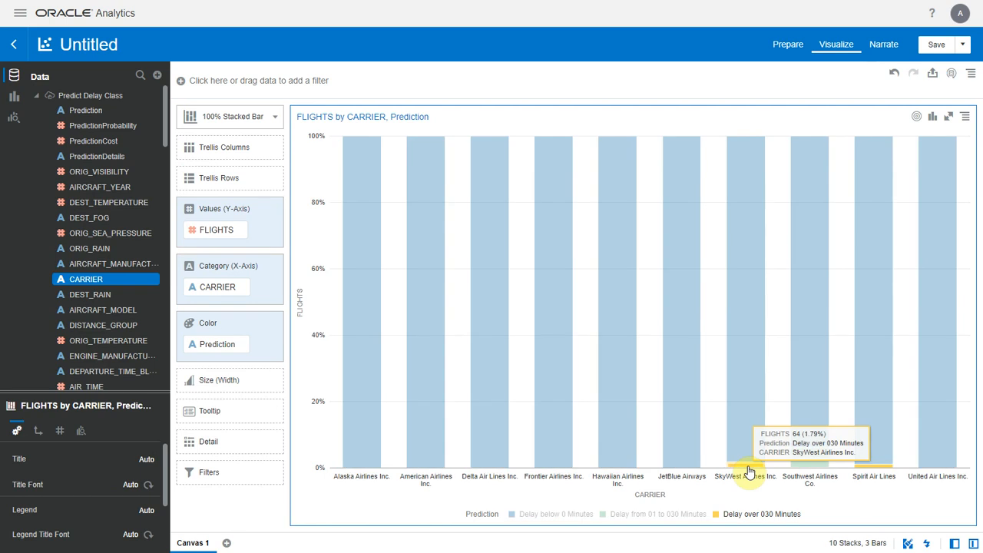
mouse_move(774, 473)
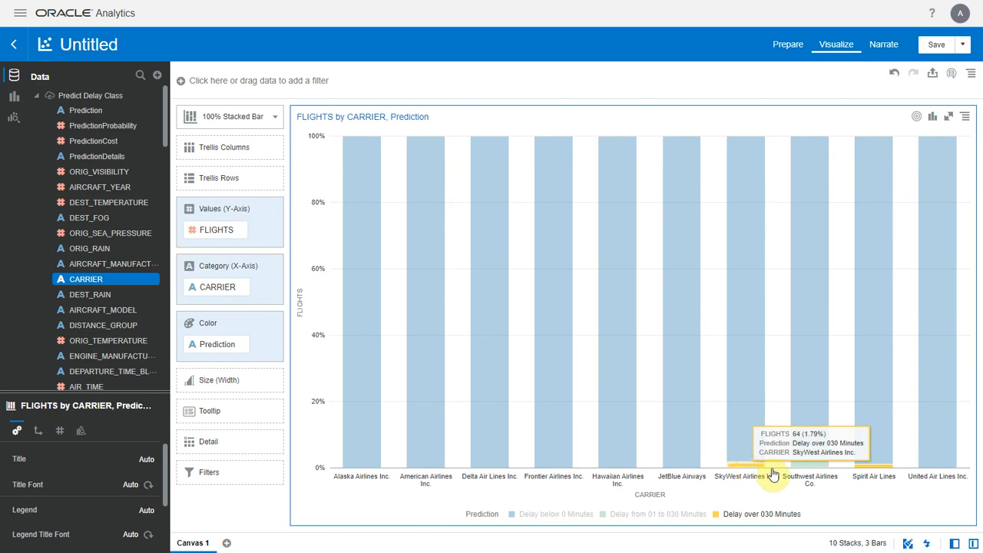